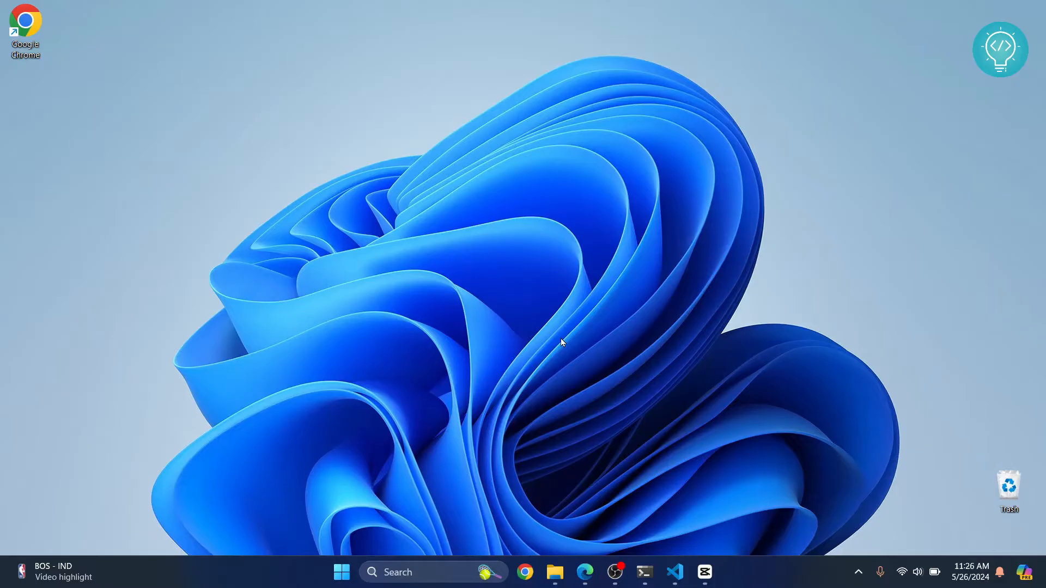
Bring the MyDotNetProject window forward with Program.cs showing its two Console.WriteLine lines.
{"action": "left_click", "coordinate": [674, 572]}
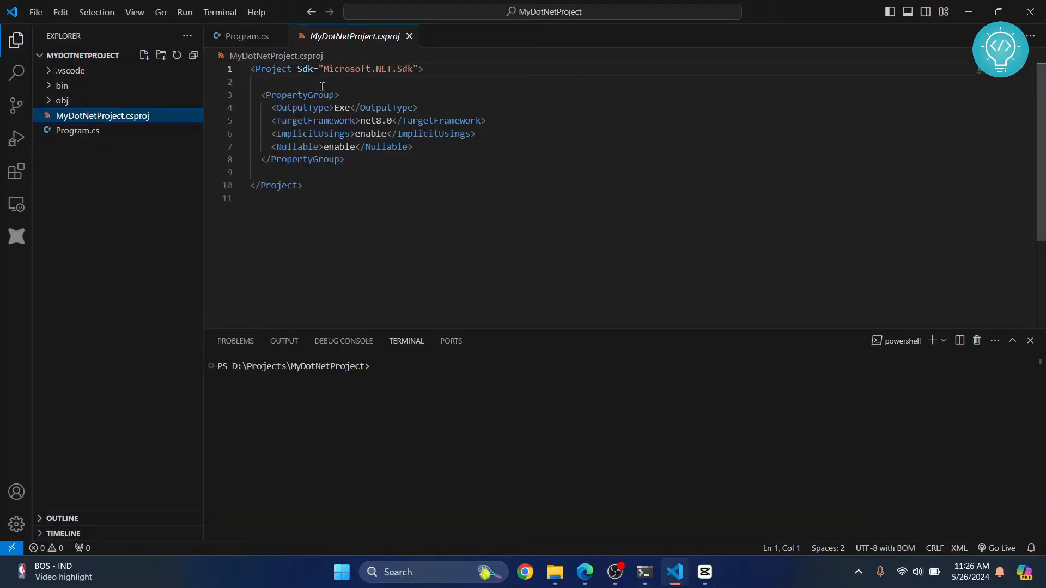
{"action": "left_click", "coordinate": [246, 36]}
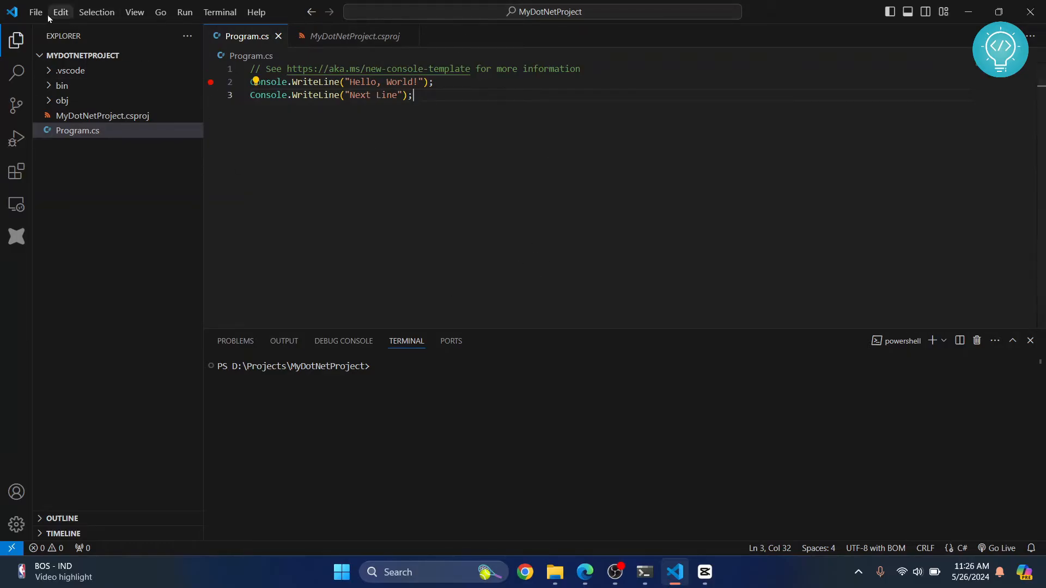
Start a second, maximized VS Code window showing the Welcome page with no folder.
{"action": "left_click", "coordinate": [36, 12]}
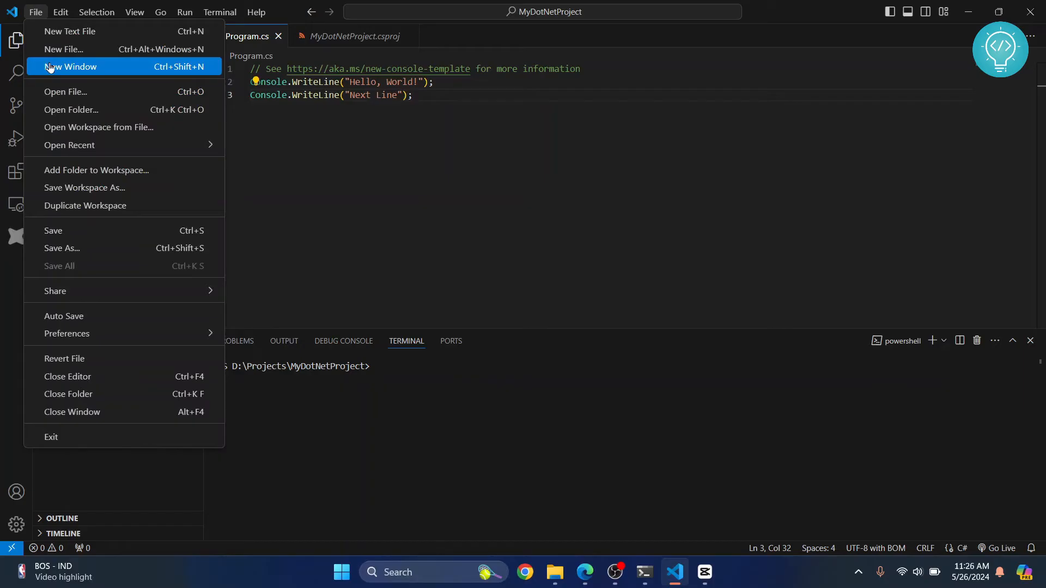
{"action": "left_click", "coordinate": [71, 67]}
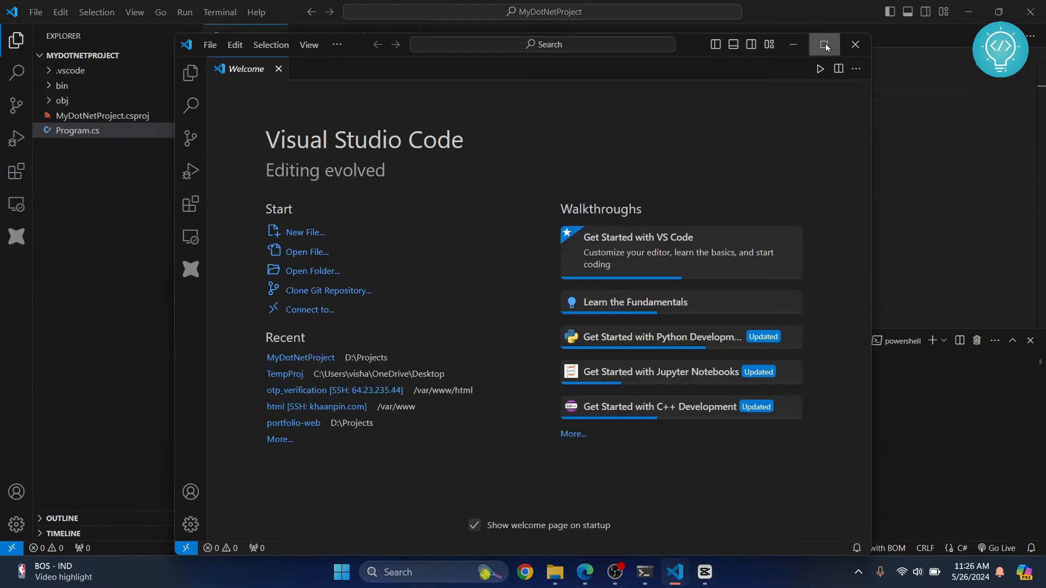
{"action": "left_click", "coordinate": [824, 44]}
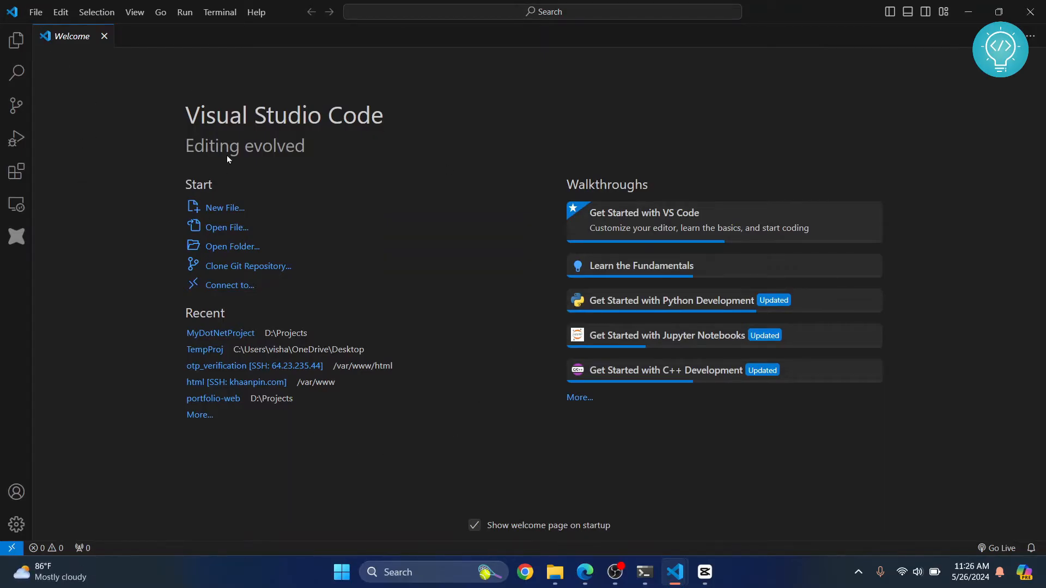
{"action": "mouse_move", "coordinate": [221, 207]}
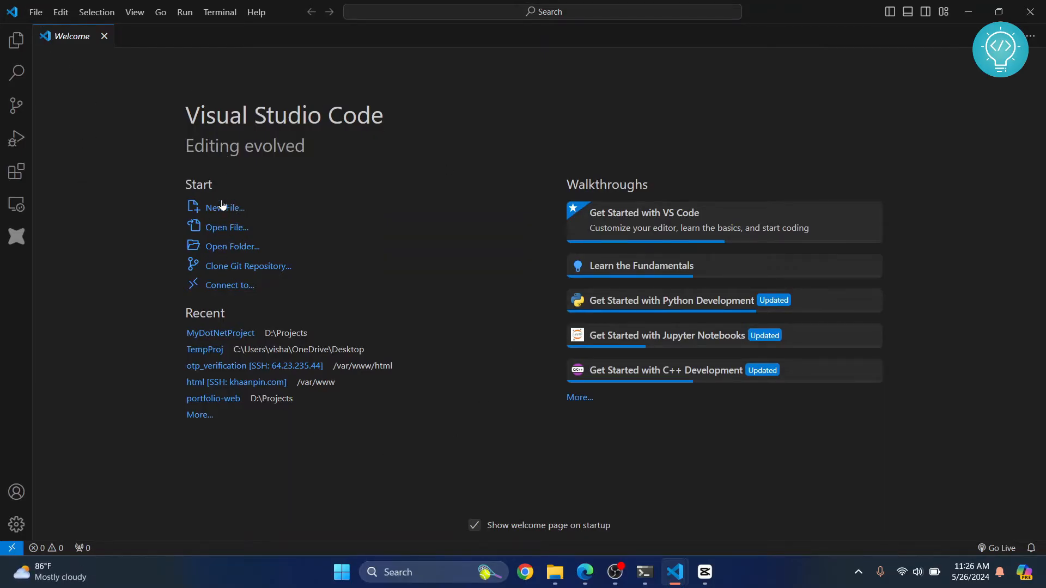
{"action": "mouse_move", "coordinate": [229, 229]}
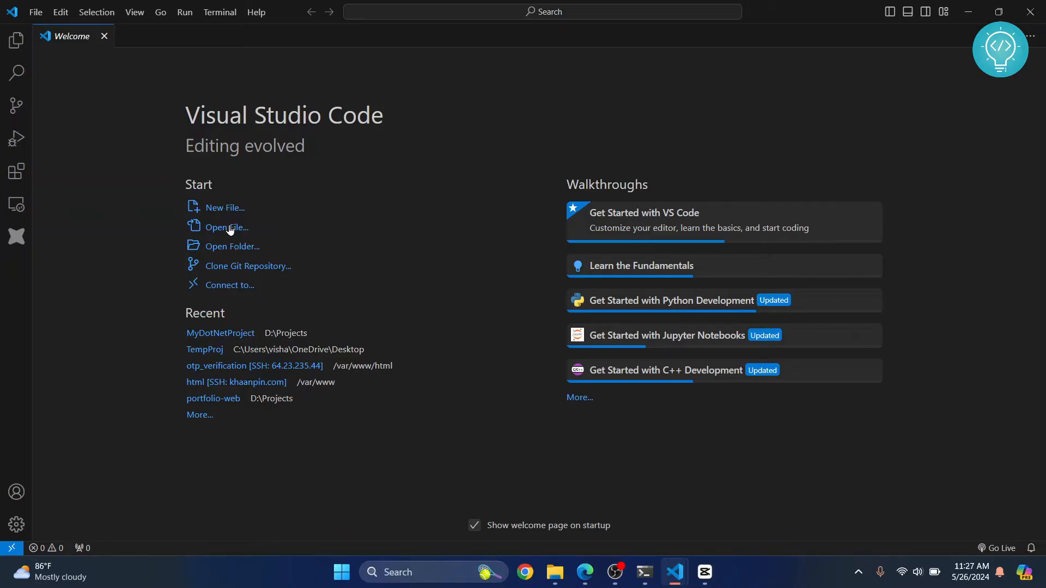
{"action": "mouse_move", "coordinate": [237, 251]}
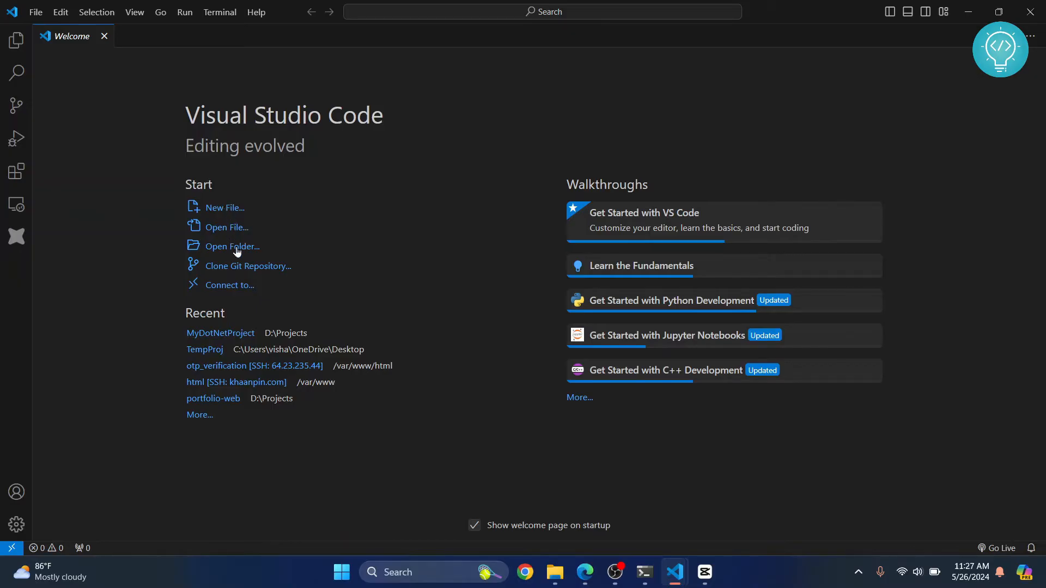
Create a new folder MyNewProject on drive D and select it as the workspace folder.
{"action": "left_click", "coordinate": [232, 247]}
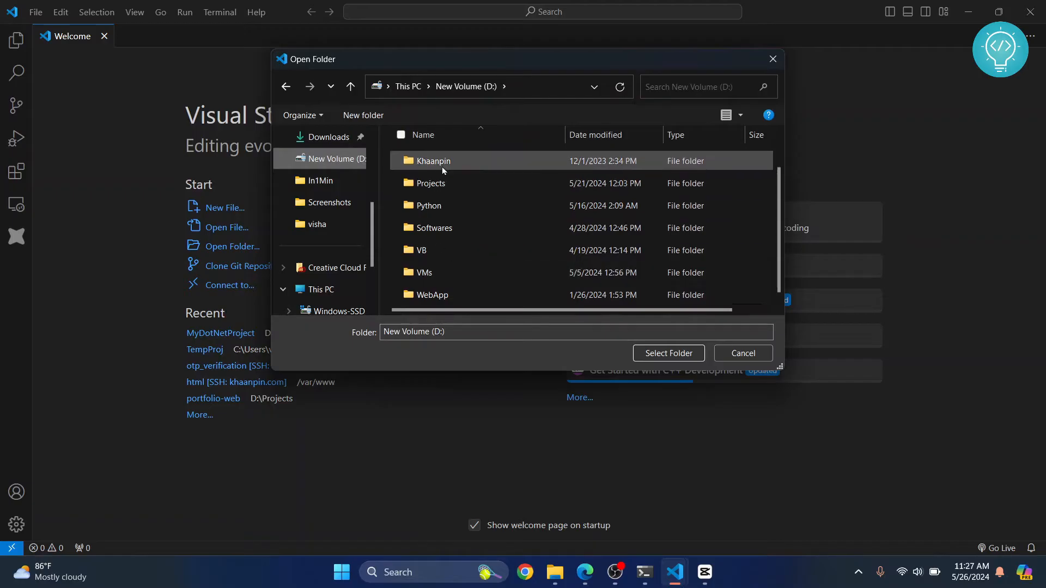
{"action": "mouse_move", "coordinate": [358, 119]}
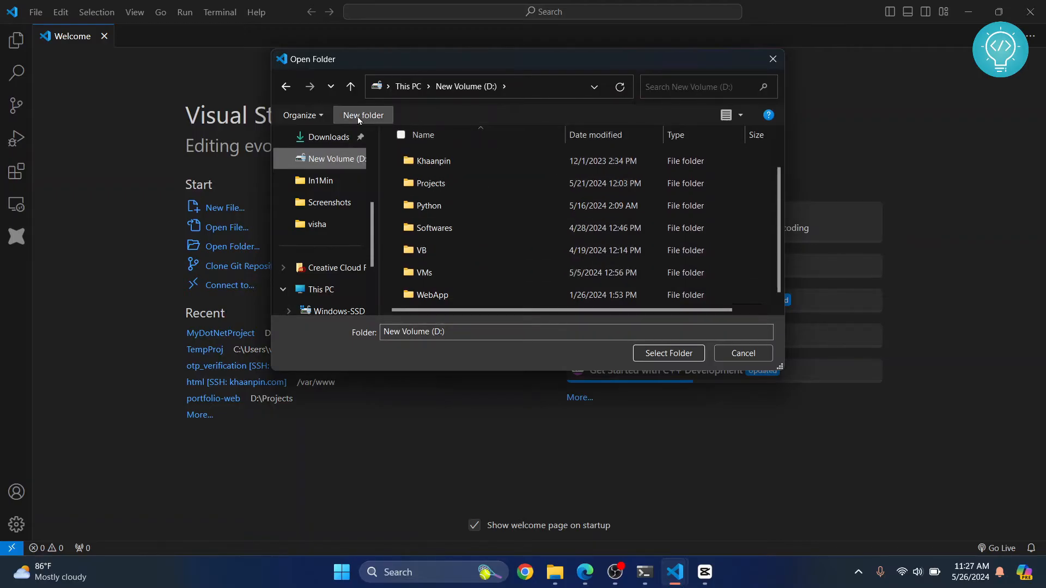
{"action": "mouse_move", "coordinate": [359, 118]}
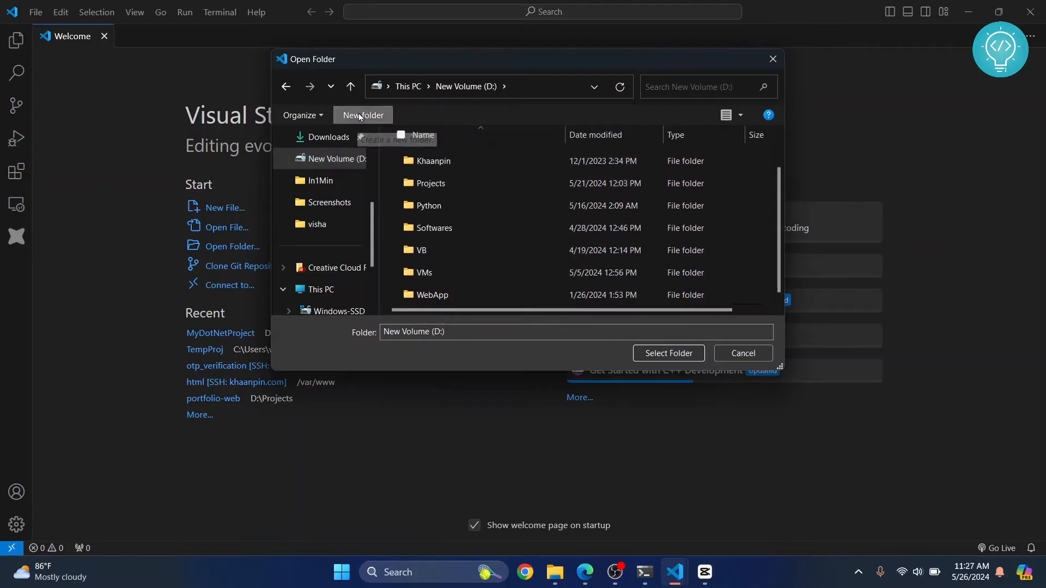
{"action": "type", "text": "MyNewProjec"}
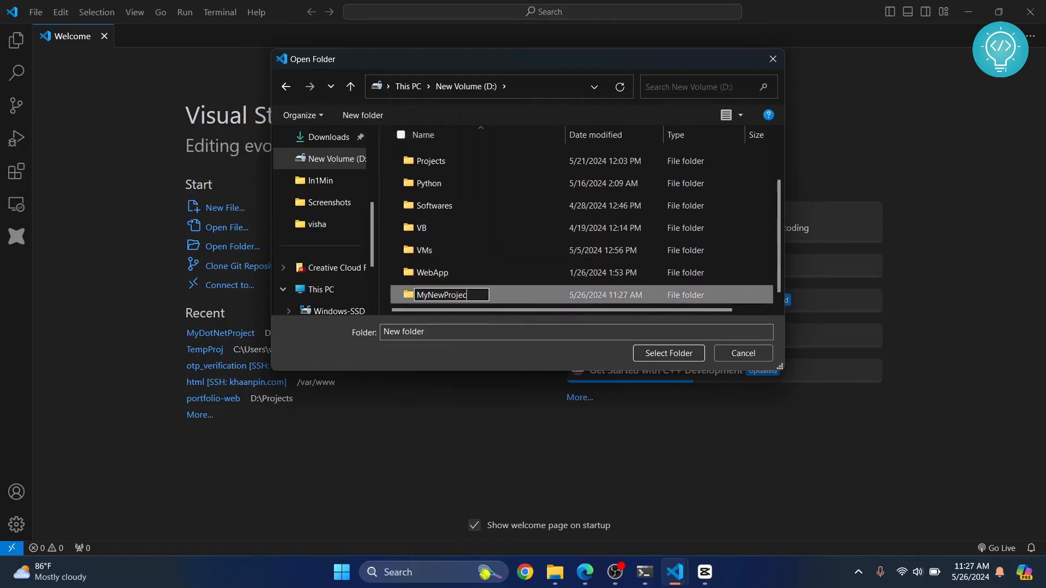
{"action": "key", "text": "Enter"}
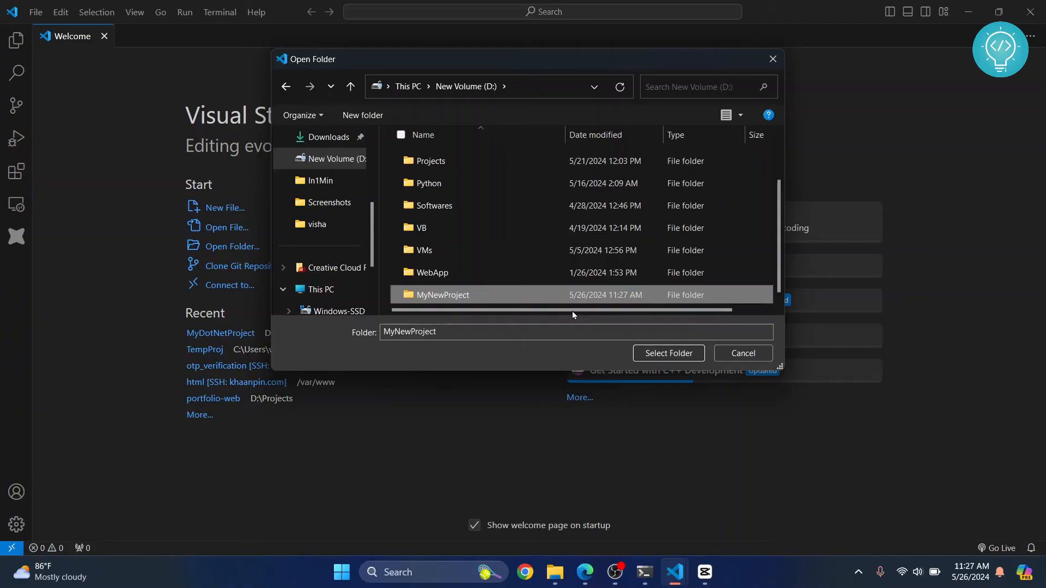
{"action": "left_click", "coordinate": [669, 353]}
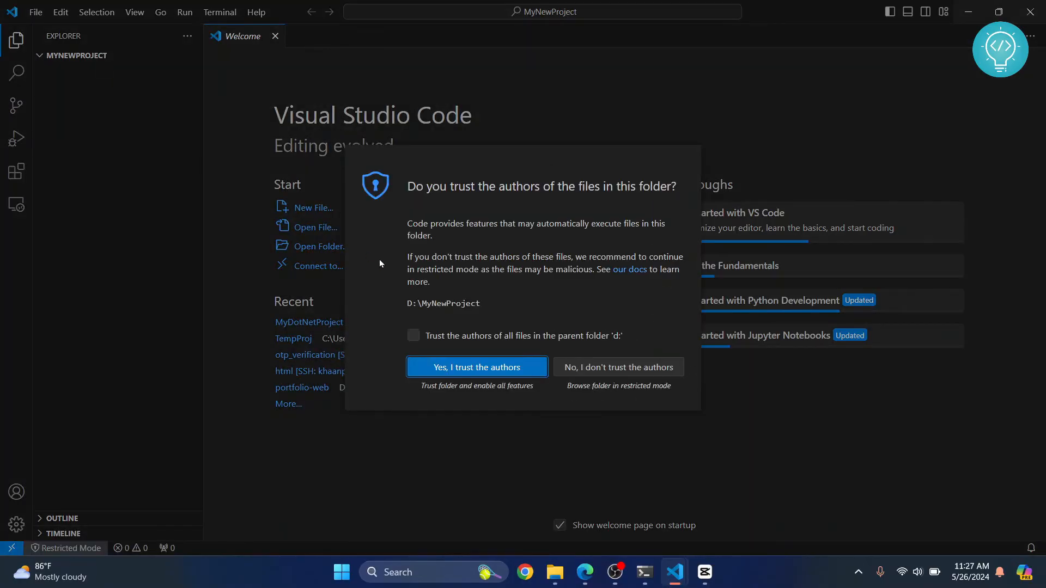
Trust the MyNewProject authors and expand its empty folder tree in the Explorer.
{"action": "left_click", "coordinate": [476, 368]}
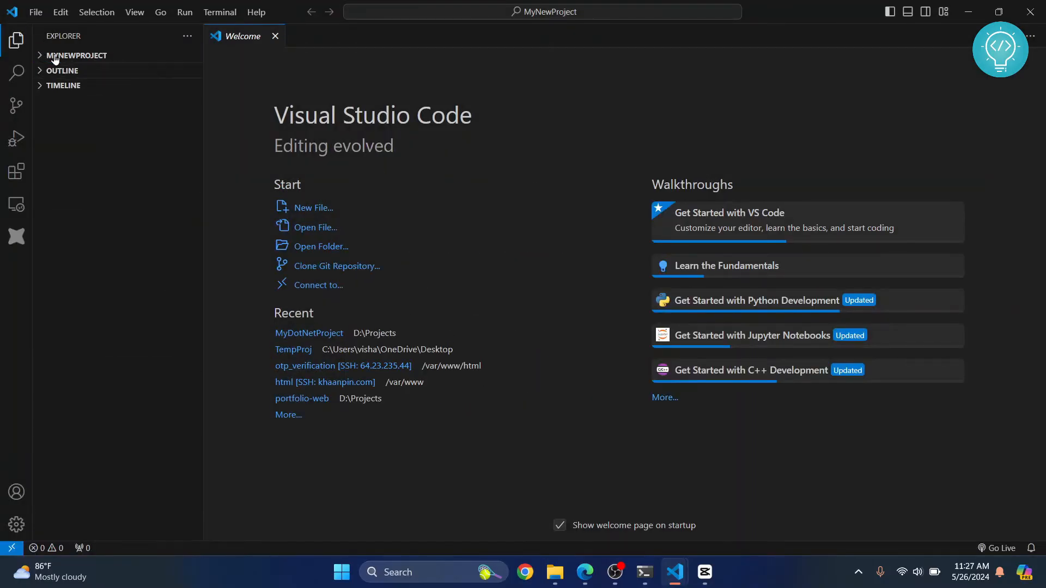
{"action": "left_click", "coordinate": [76, 55]}
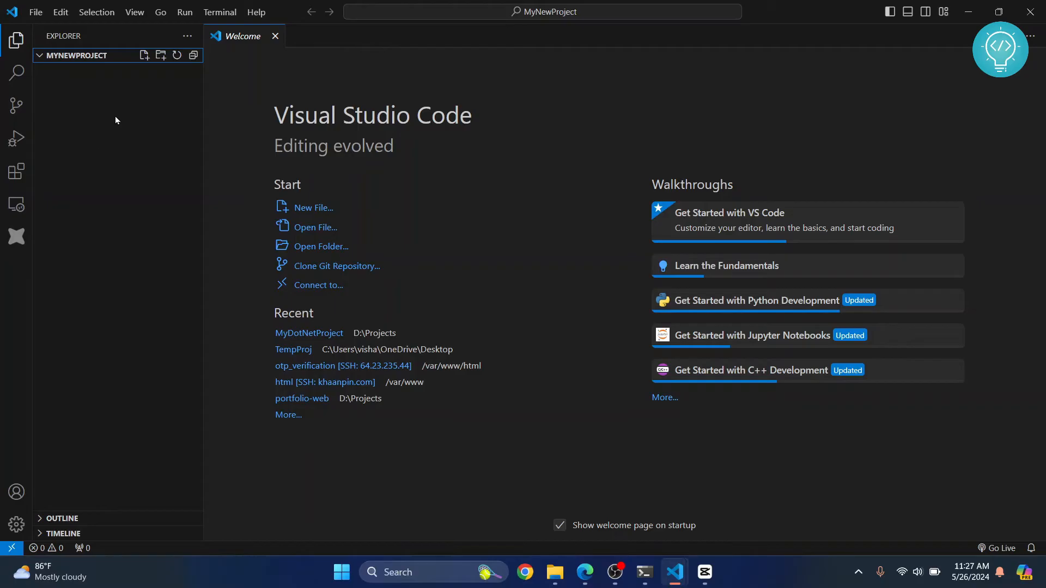
{"action": "mouse_move", "coordinate": [144, 62]}
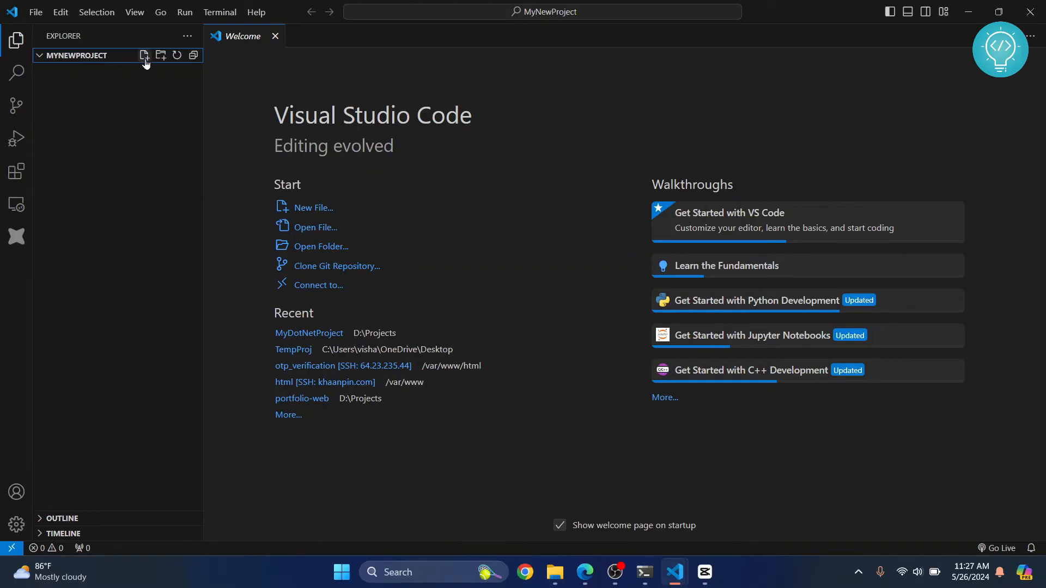
Create index.html in MyNewProject with a doctype, an html element and the text Sample Much, and save it.
{"action": "left_click", "coordinate": [144, 55]}
{"action": "type", "text": "index.html"}
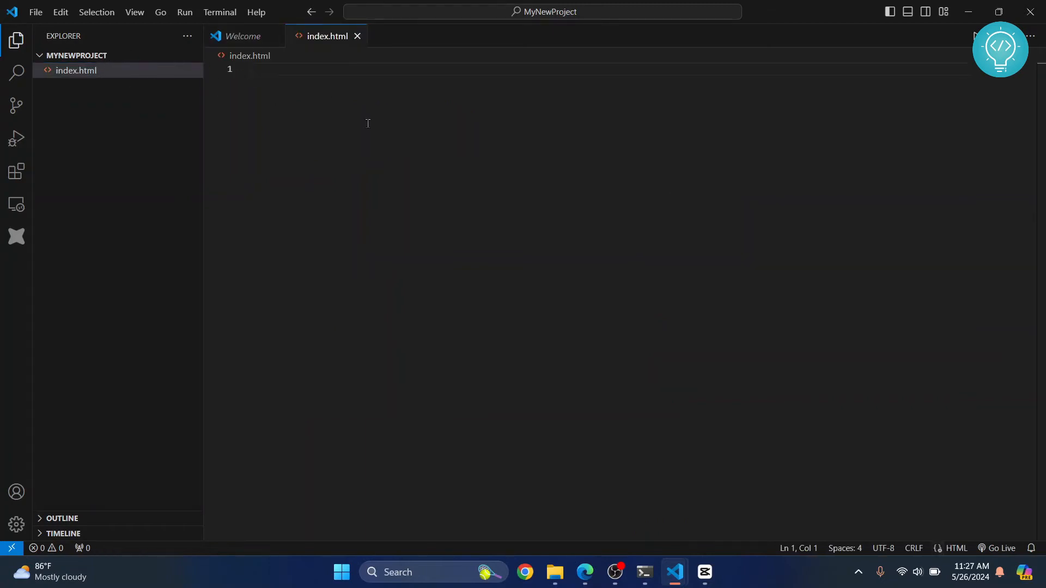
{"action": "type", "text": "<!DOCTYPE html>"}
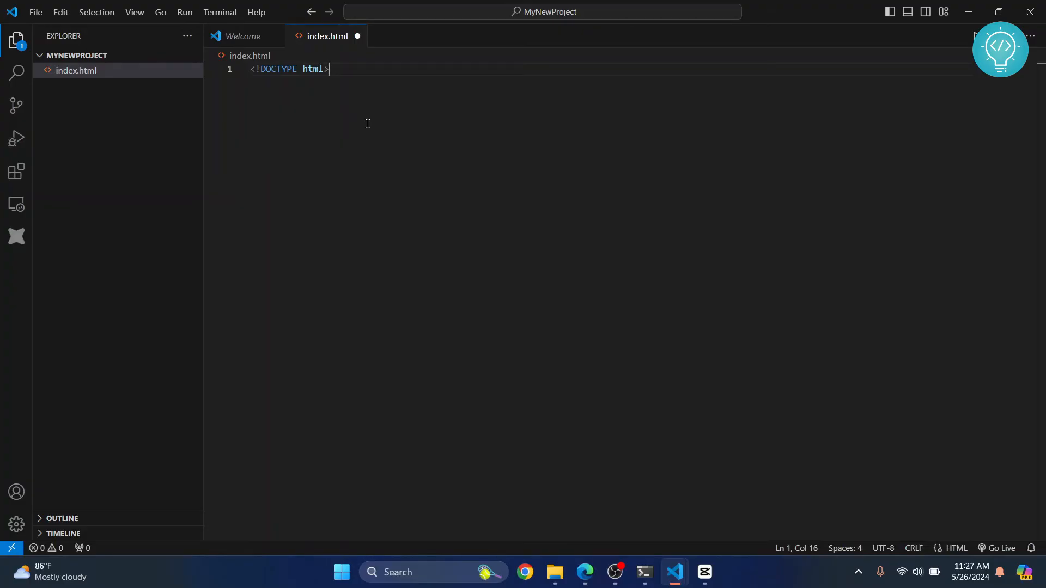
{"action": "type", "text": "!!!"}
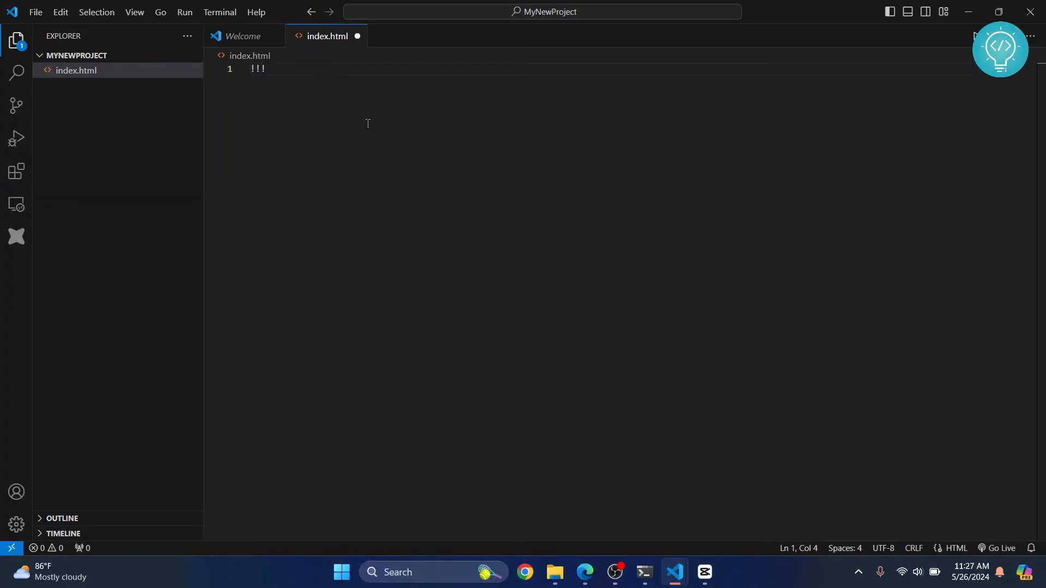
{"action": "type", "text": "<"}
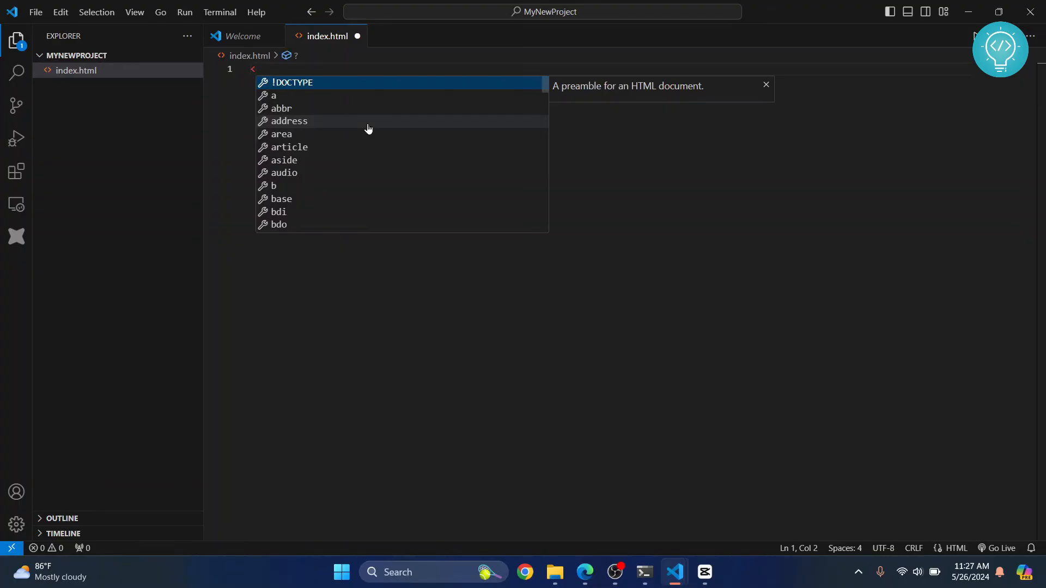
{"action": "type", "text": "html>"}
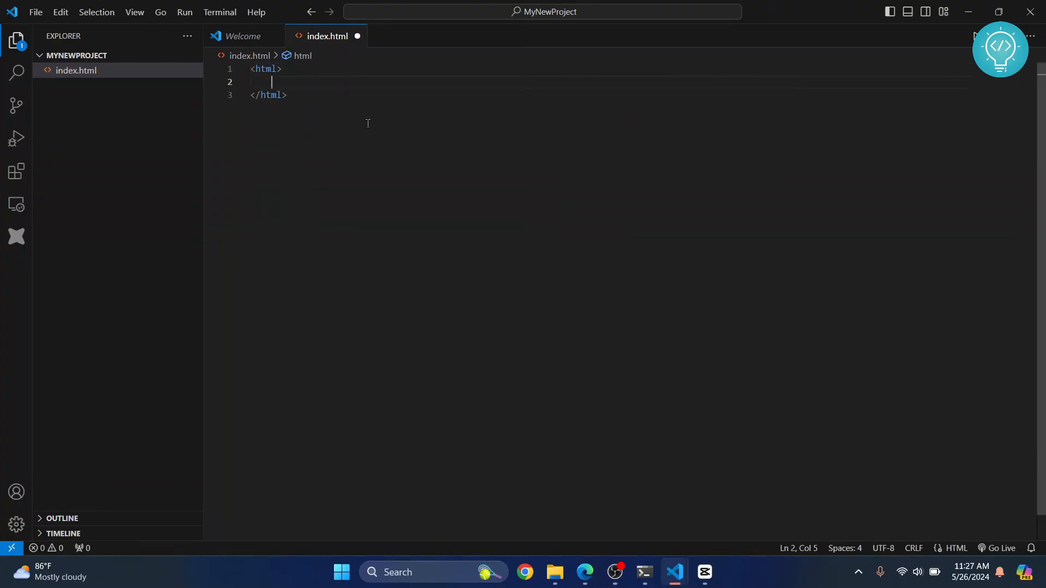
{"action": "type", "text": "Sample"}
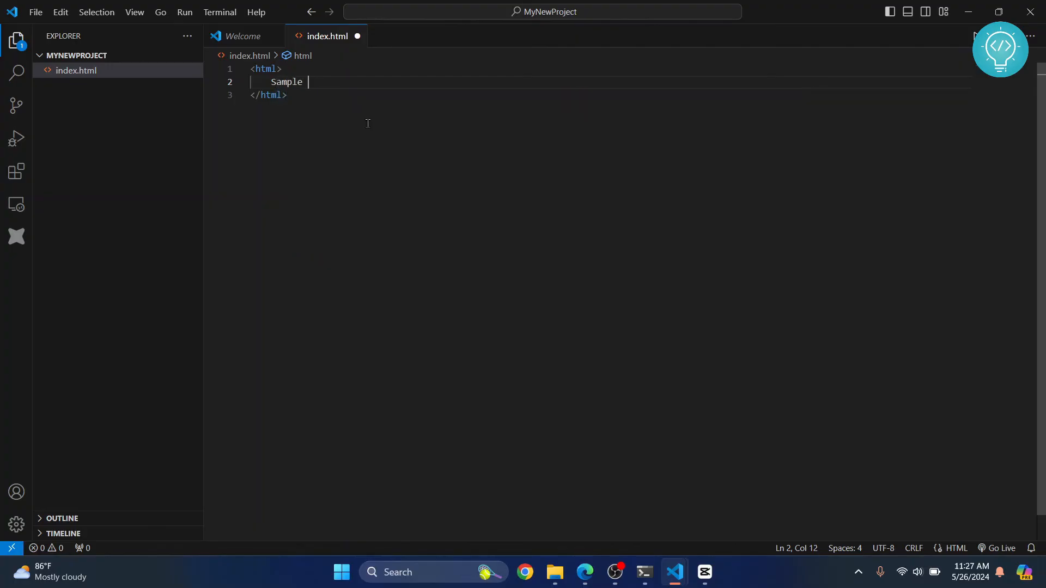
{"action": "type", "text": "Much"}
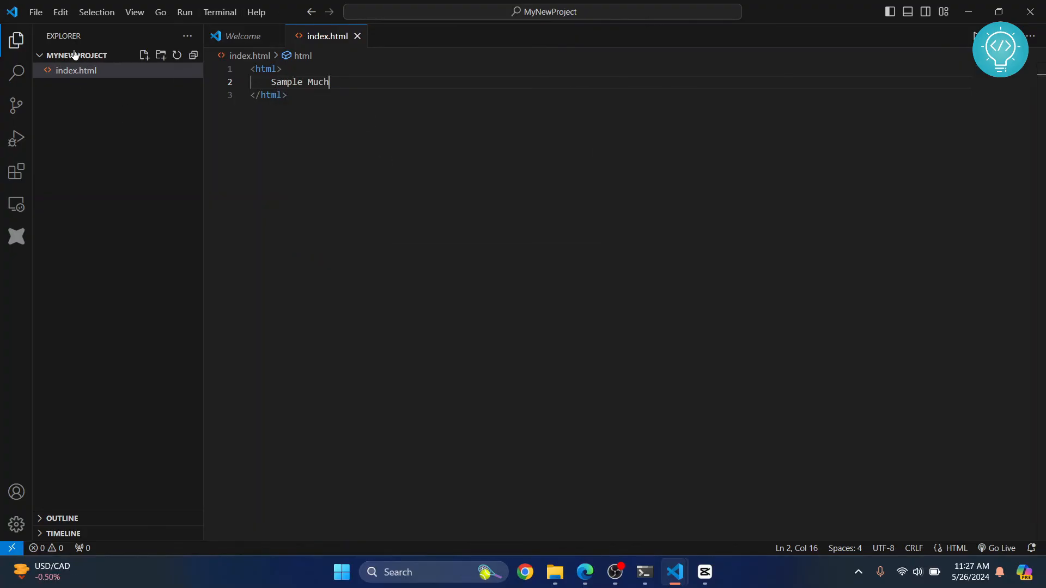
{"action": "mouse_move", "coordinate": [160, 54]}
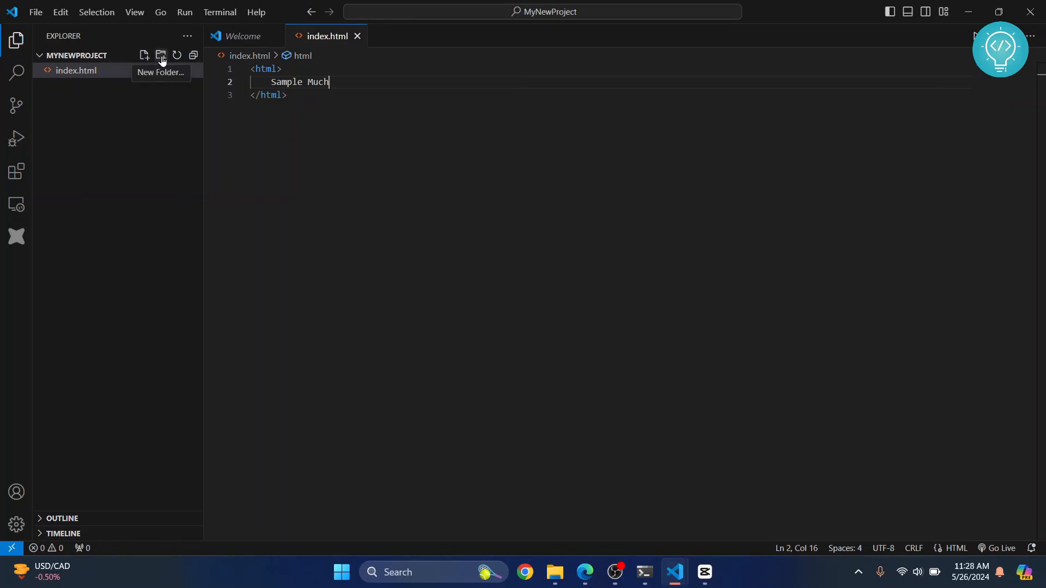
{"action": "mouse_move", "coordinate": [161, 60]}
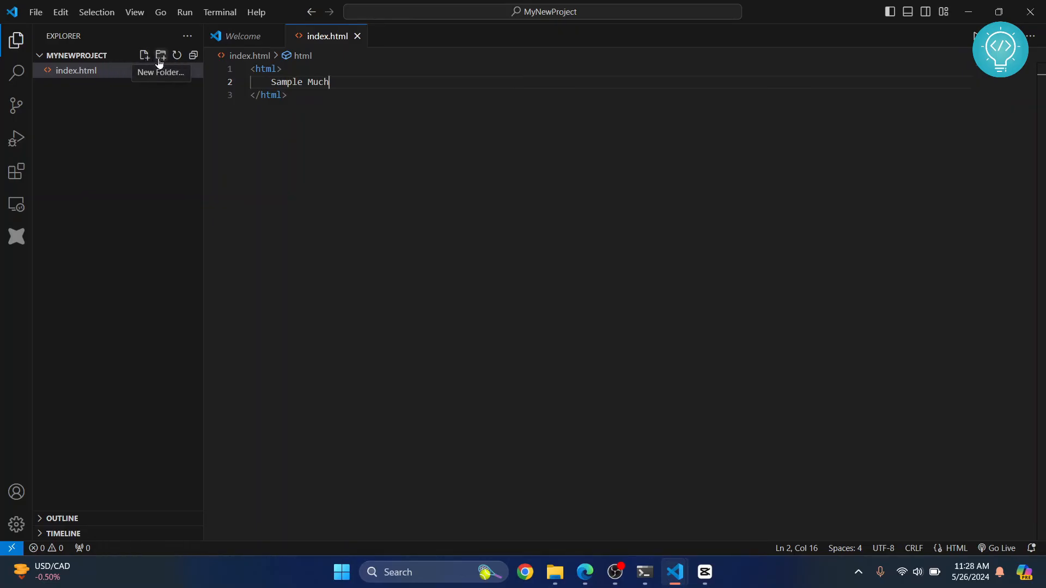
Add an empty images folder beside index.html, close the Welcome page and return to index.html.
{"action": "left_click", "coordinate": [160, 55]}
{"action": "type", "text": "imag"}
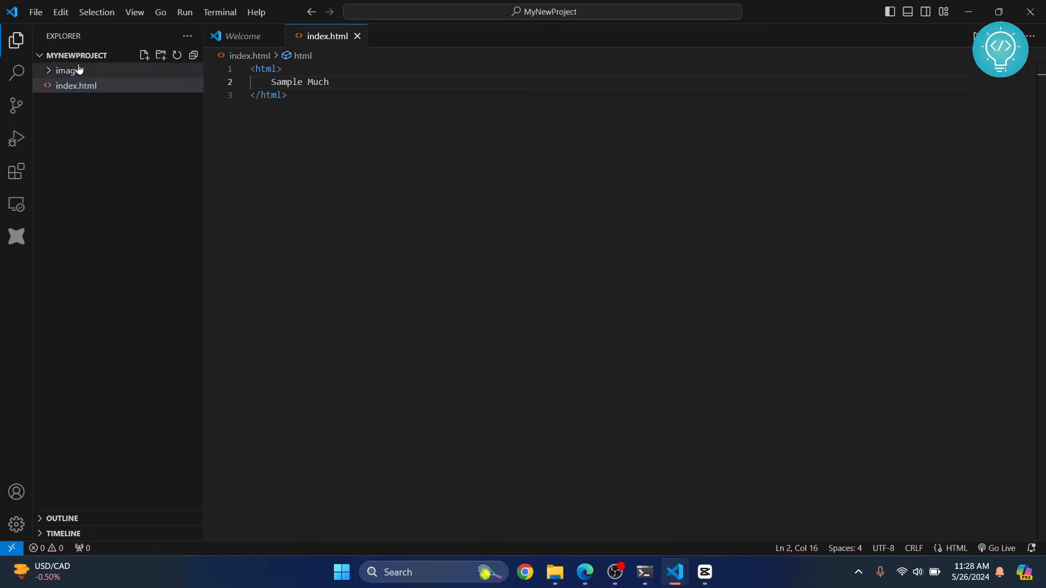
{"action": "left_click", "coordinate": [66, 70]}
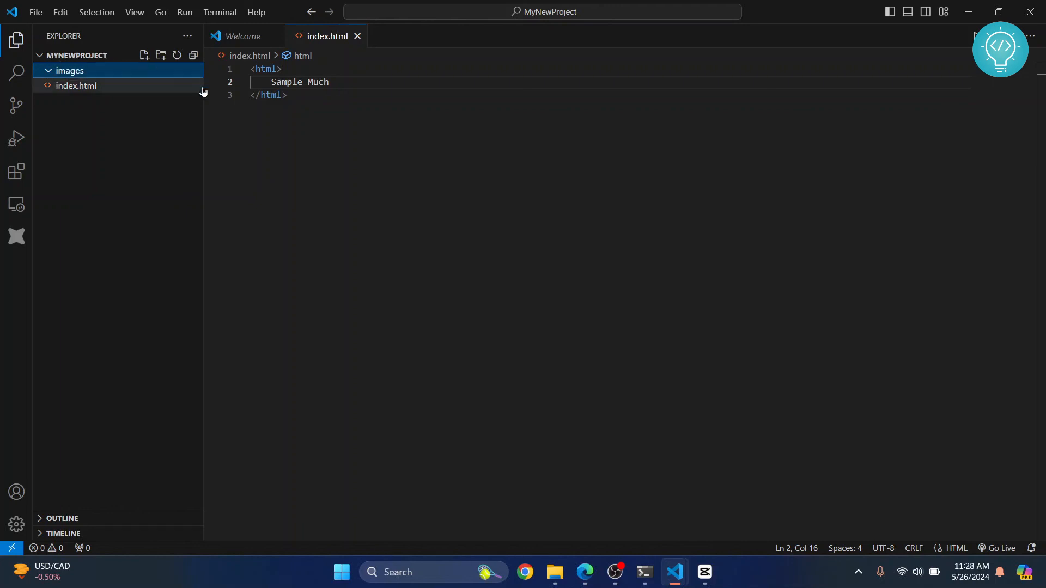
{"action": "mouse_move", "coordinate": [274, 36]}
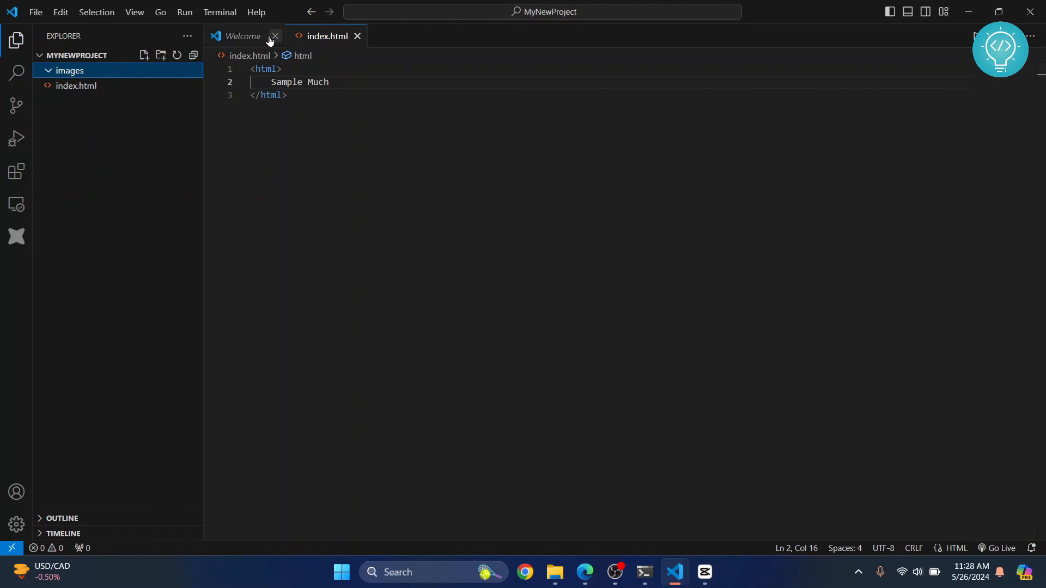
{"action": "left_click", "coordinate": [275, 36]}
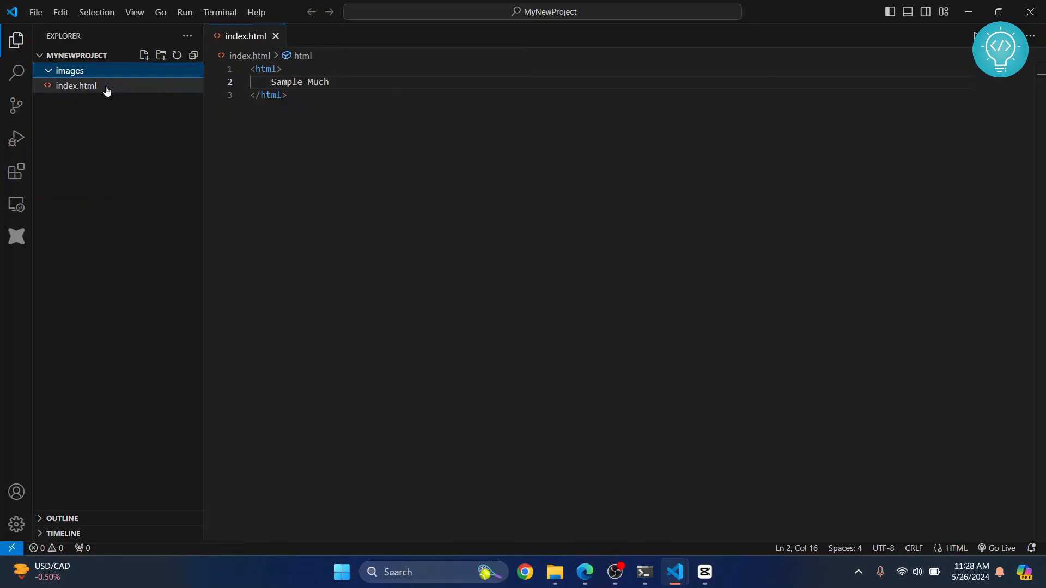
{"action": "left_click", "coordinate": [76, 85]}
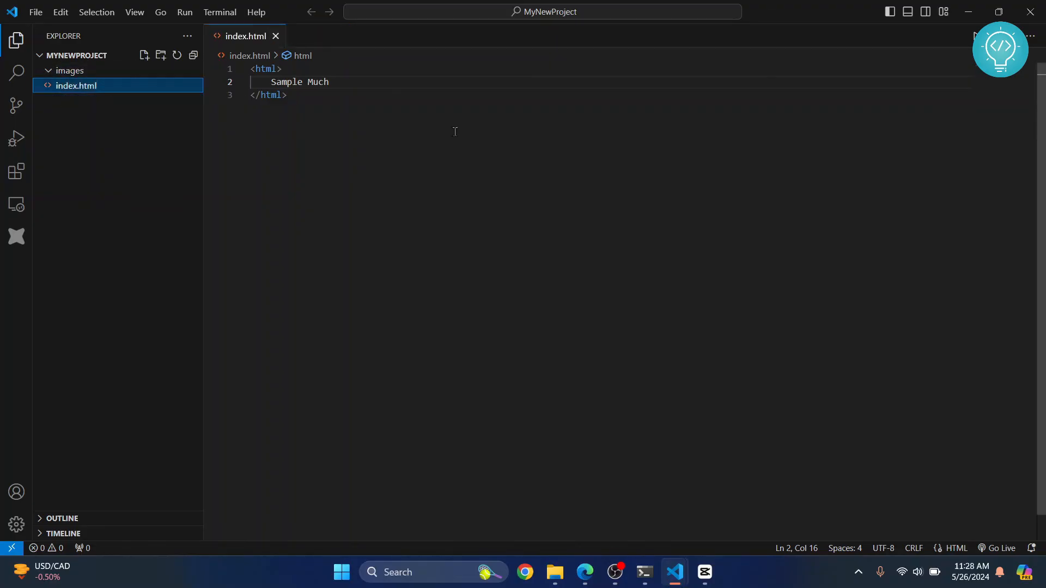